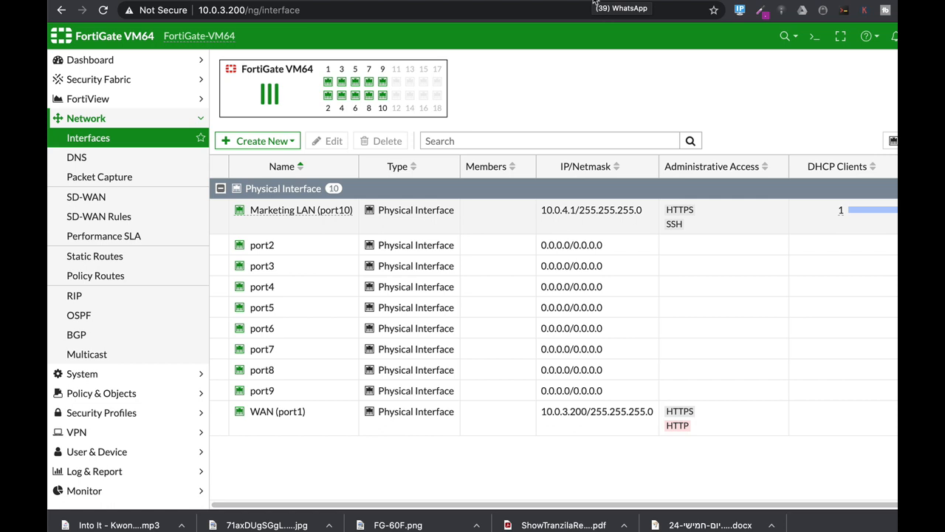
Show the Dashboard Status page with hostname, firmware and admin sessions
left_click(90, 59)
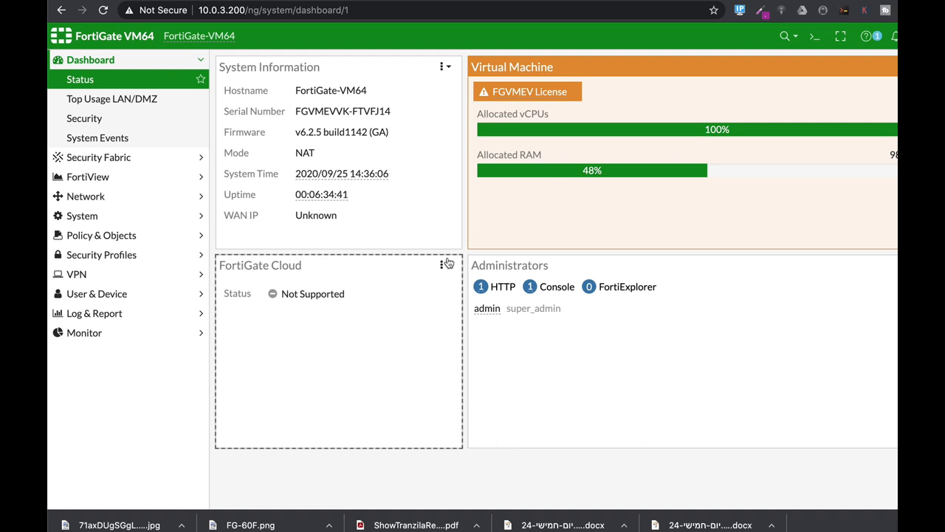
mouse_move(403, 233)
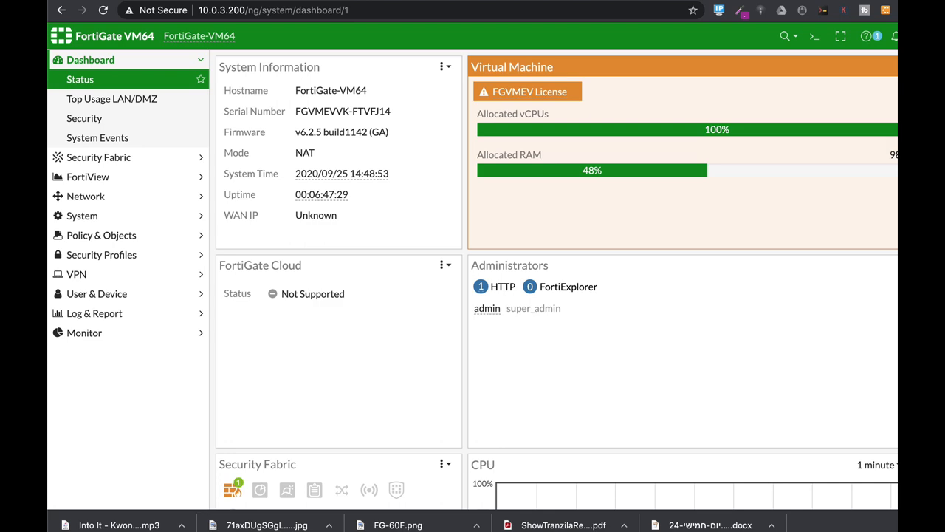
mouse_move(342, 174)
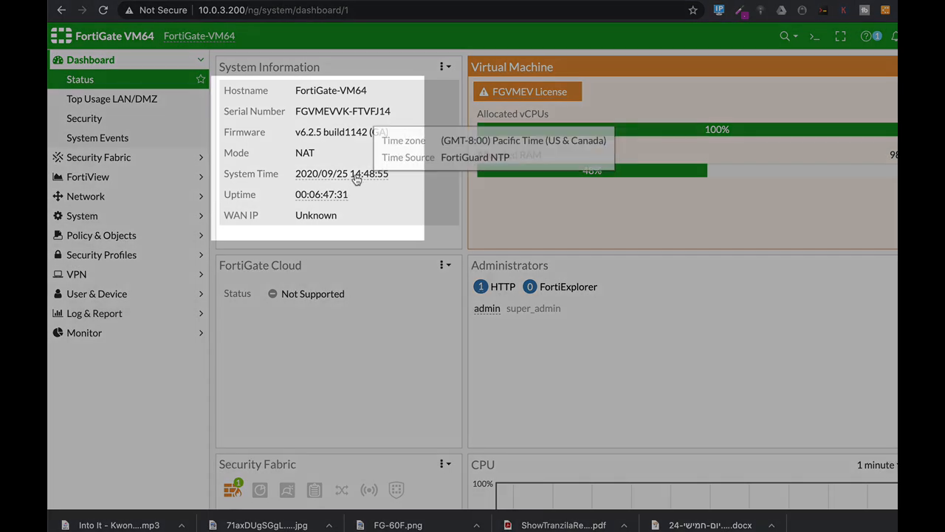
mouse_move(310, 151)
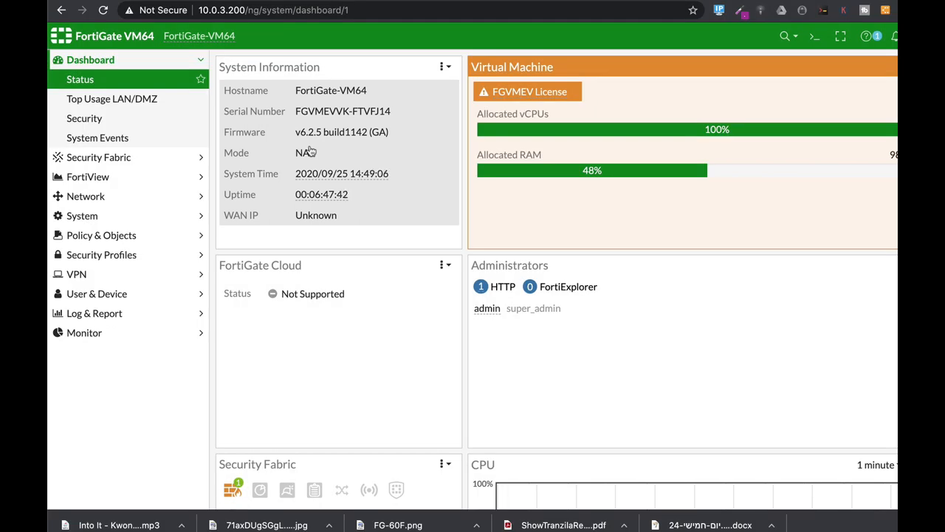
mouse_move(343, 175)
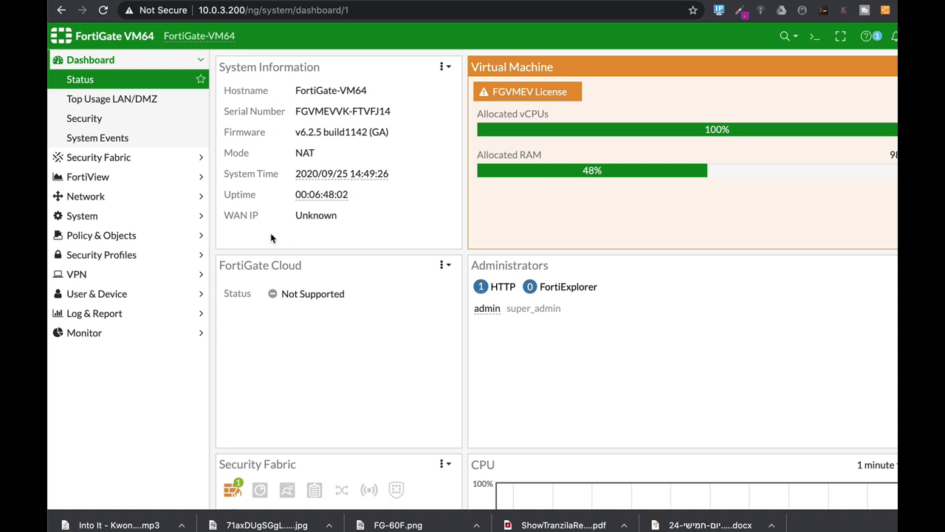
mouse_move(369, 235)
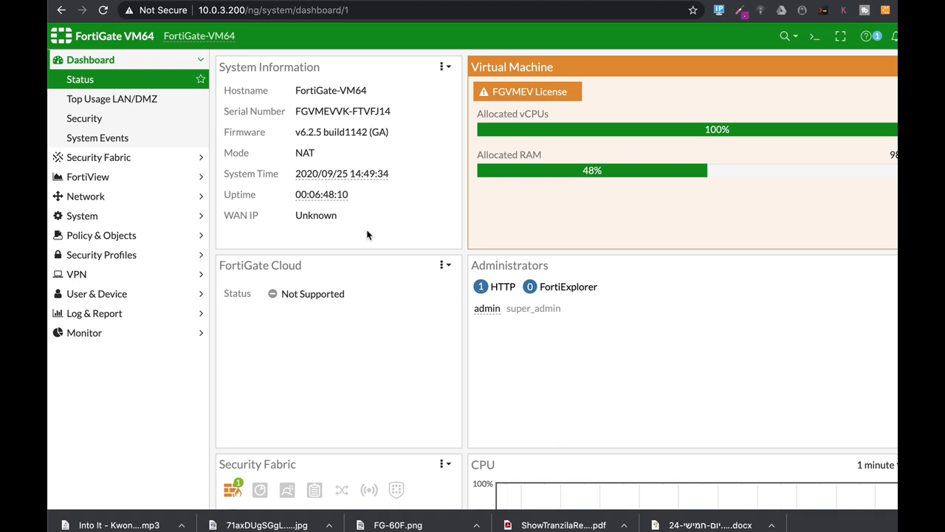
Bring up the CLI Console panel over the dashboard
left_click(814, 36)
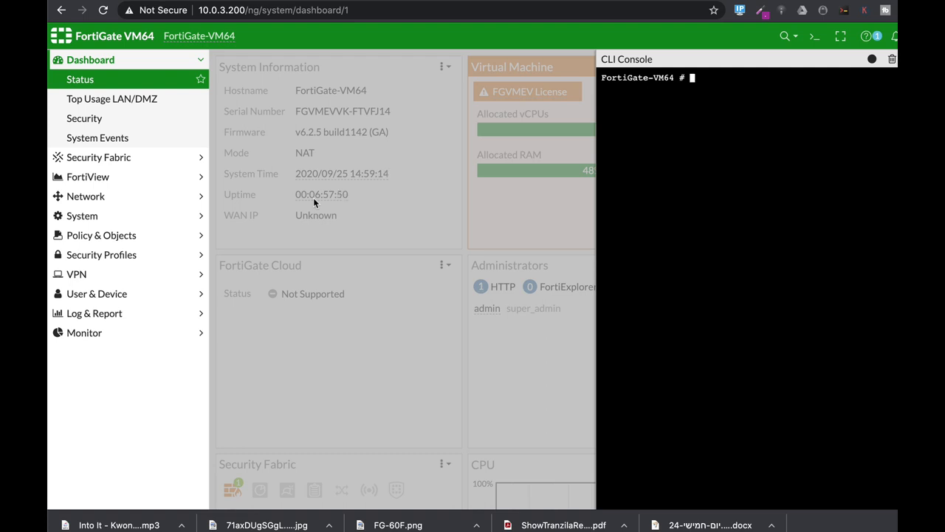
Enter config system global and set strong-crypto enable
type("config syFortiGate-VM64 # config system global")
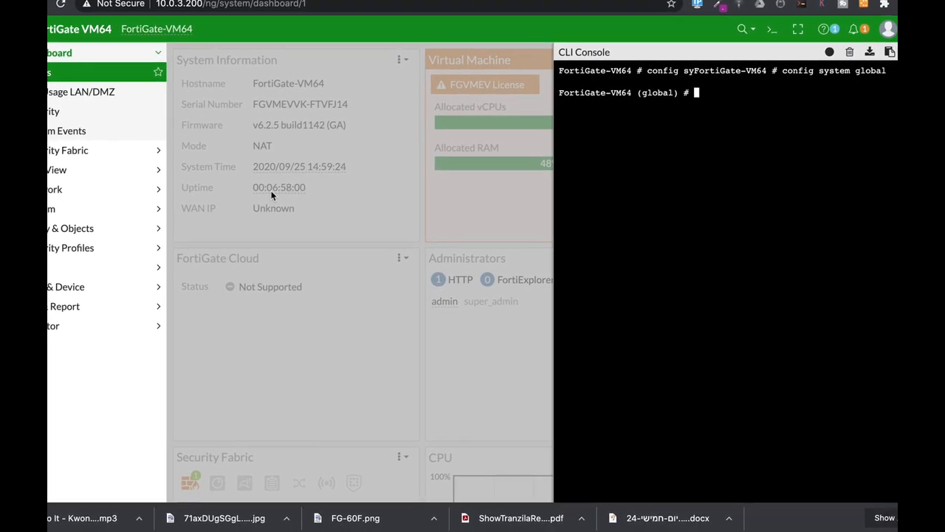
type("set")
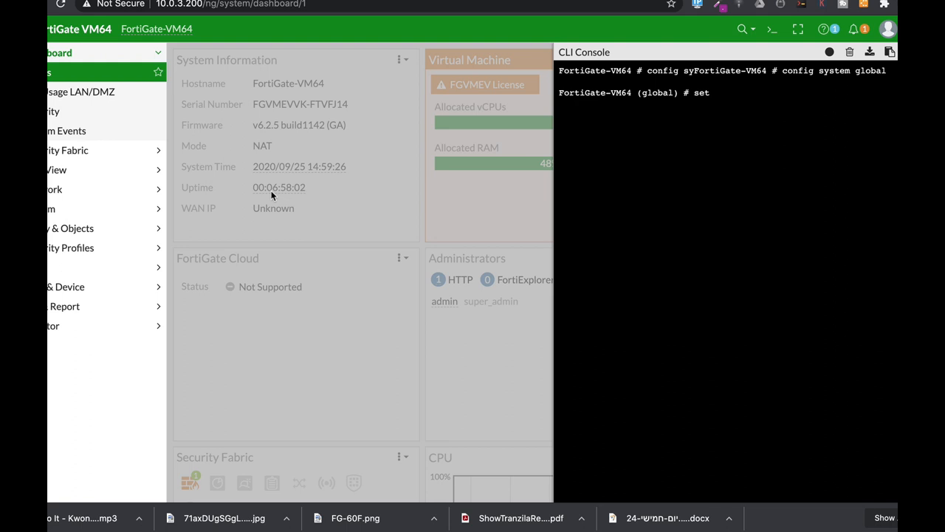
type("crypto-s")
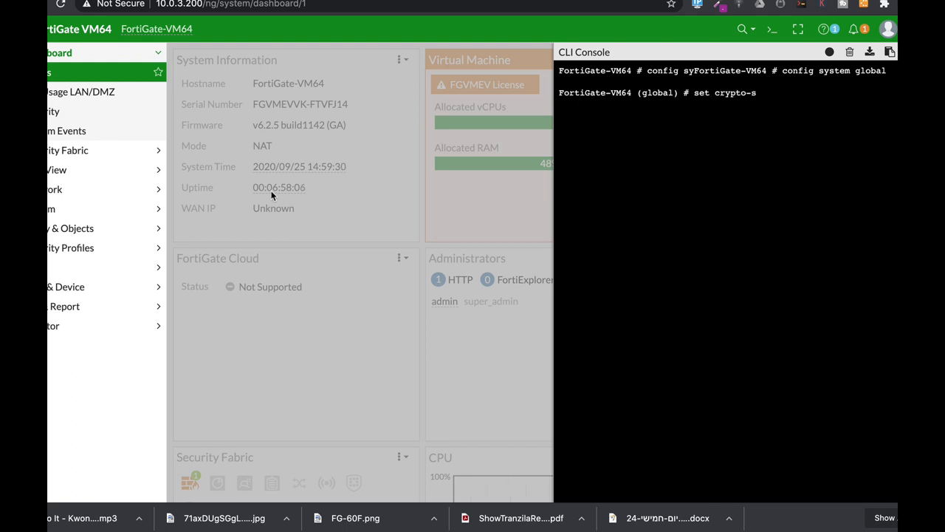
type("trong eb")
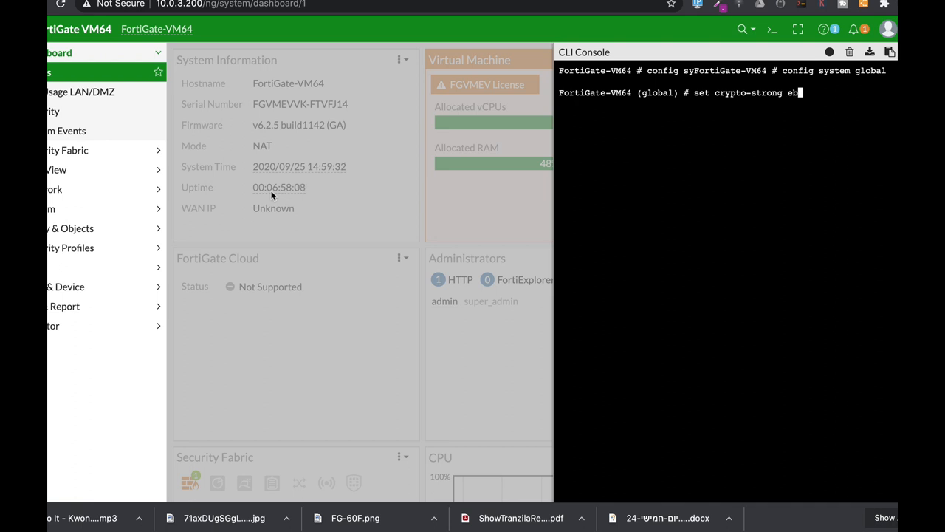
type("nable")
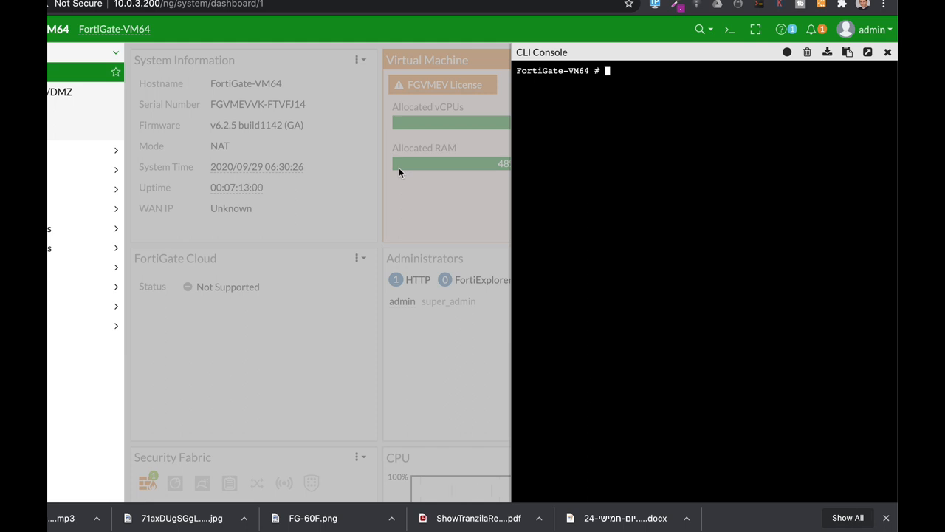
Under config system admin, edit admin and set trusthost1 to a 10.x trusted address
type("co")
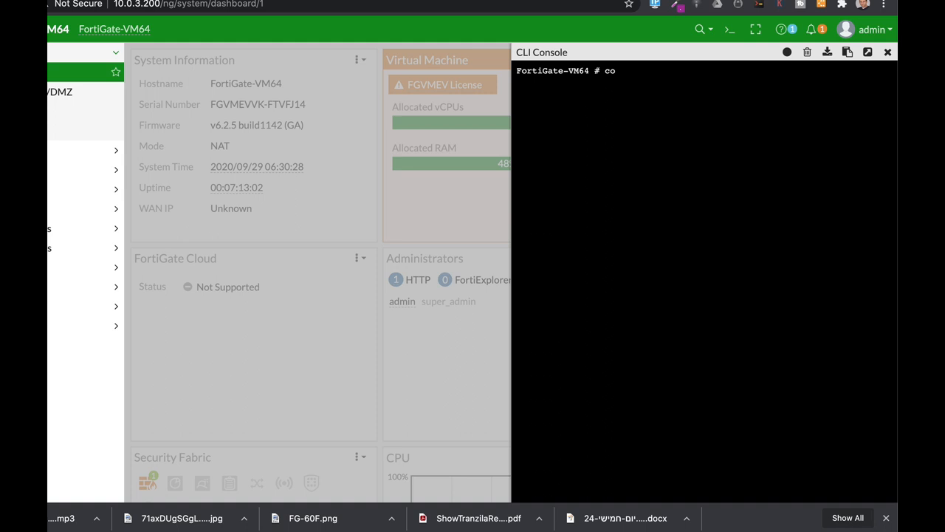
type("nfig")
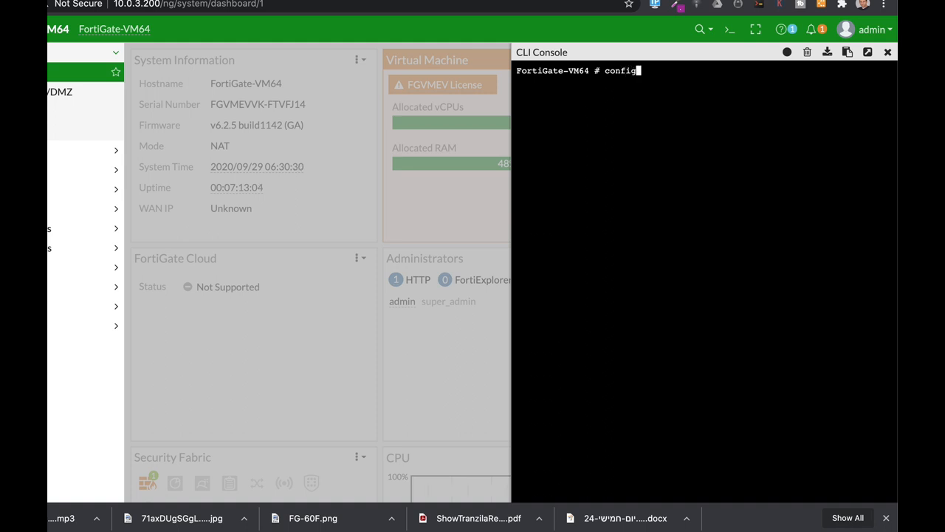
type("config system a")
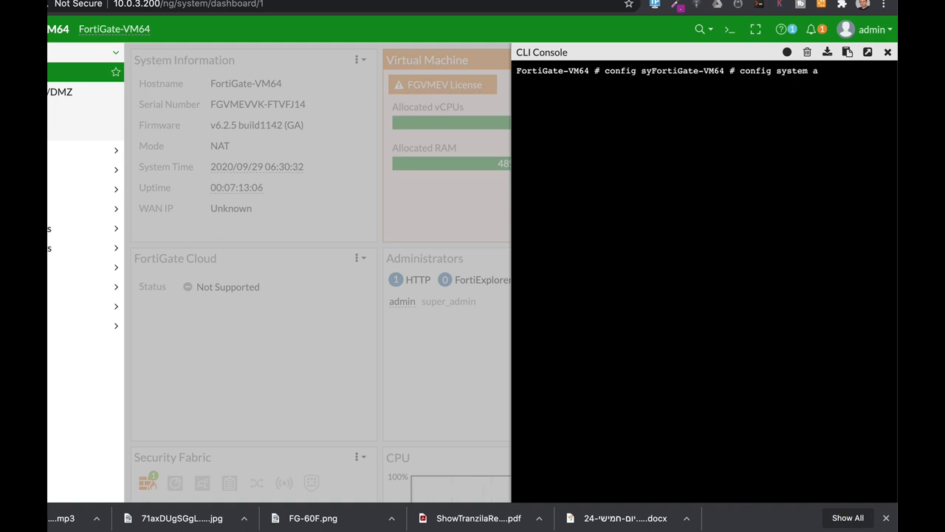
type("edit admin")
type("set trusthost")
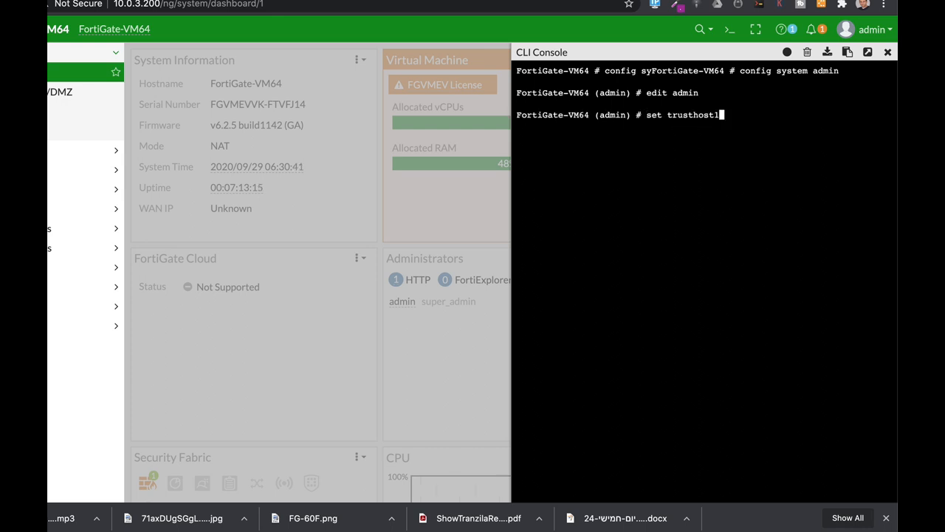
type("10")
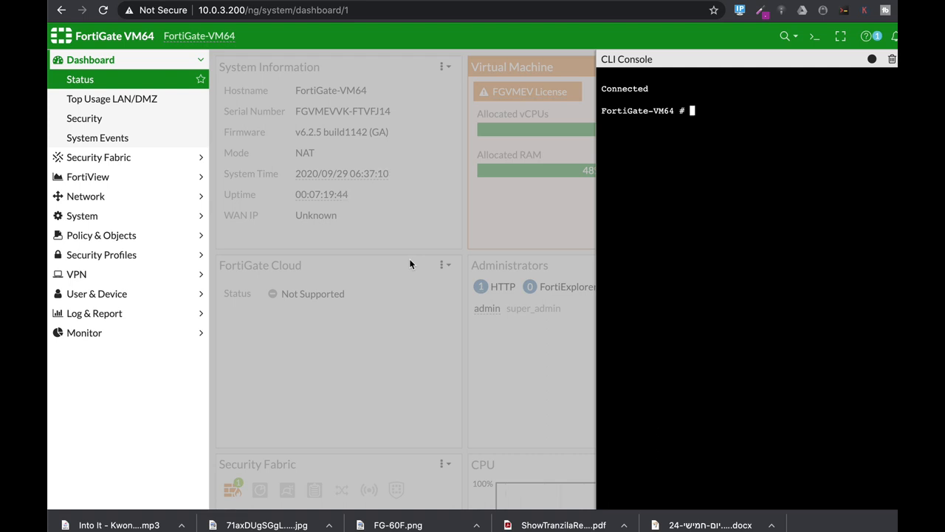
Under config system interface, edit port1 and unset allowaccess
type("config")
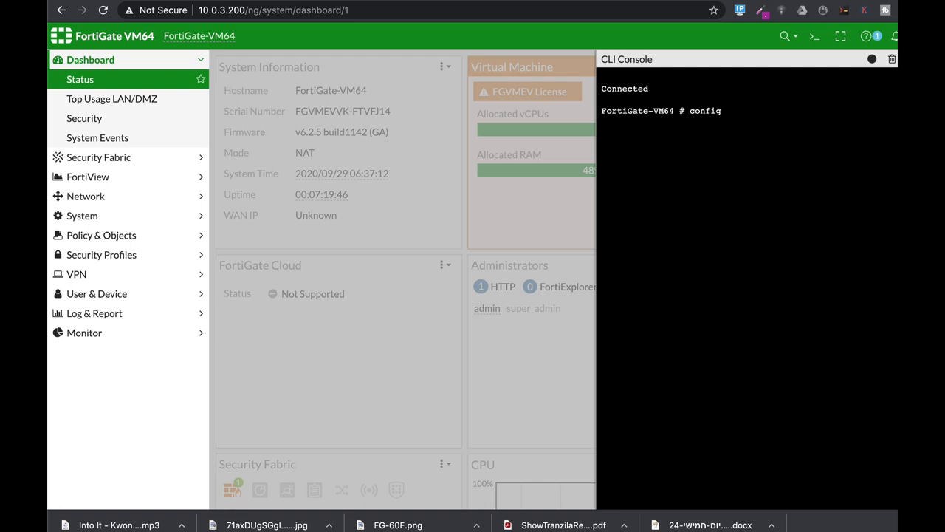
type("system interface")
type("edit")
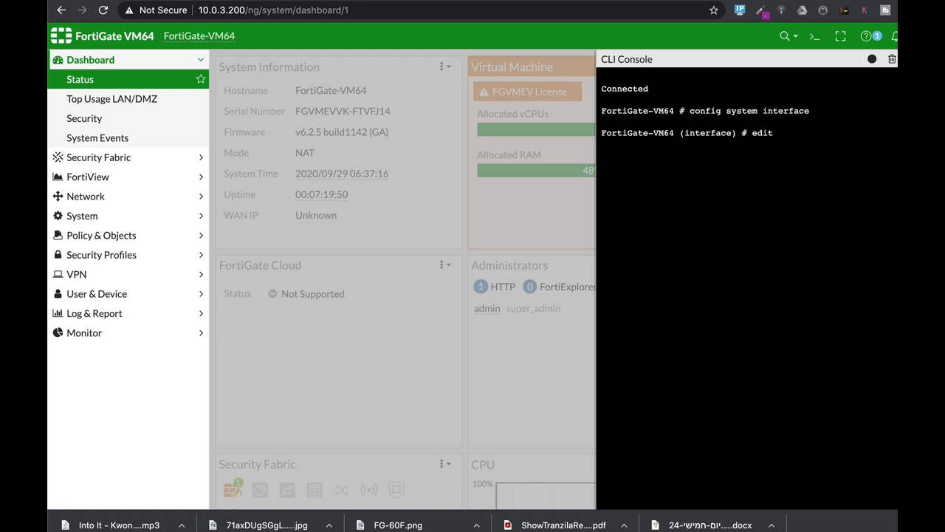
type("port1")
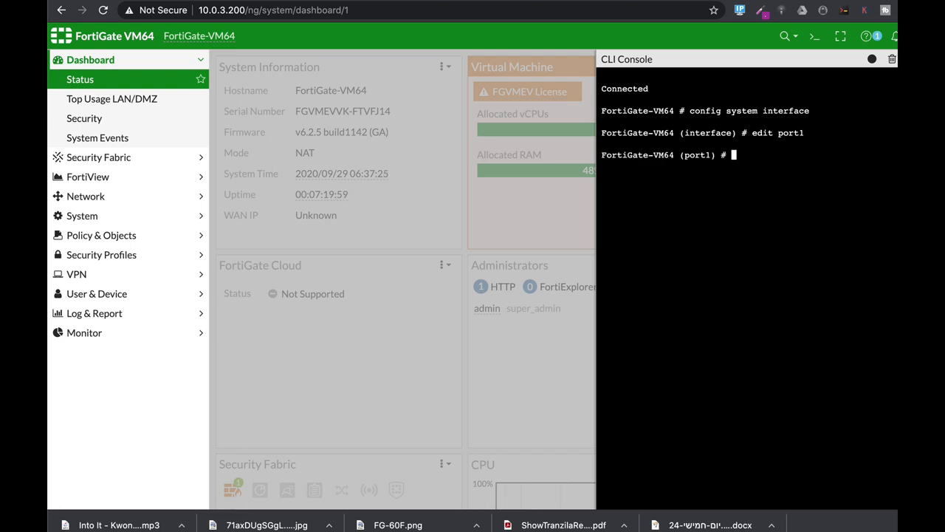
type("unset a")
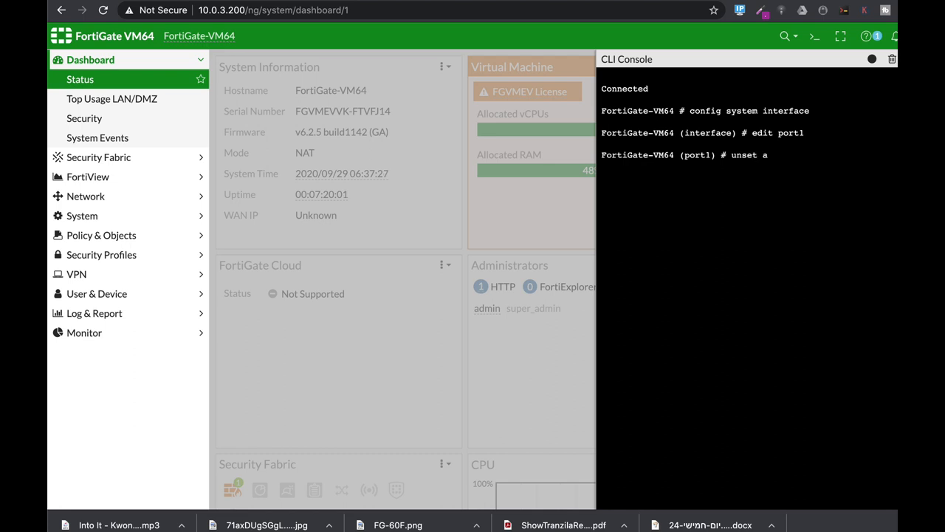
type("llowaccess")
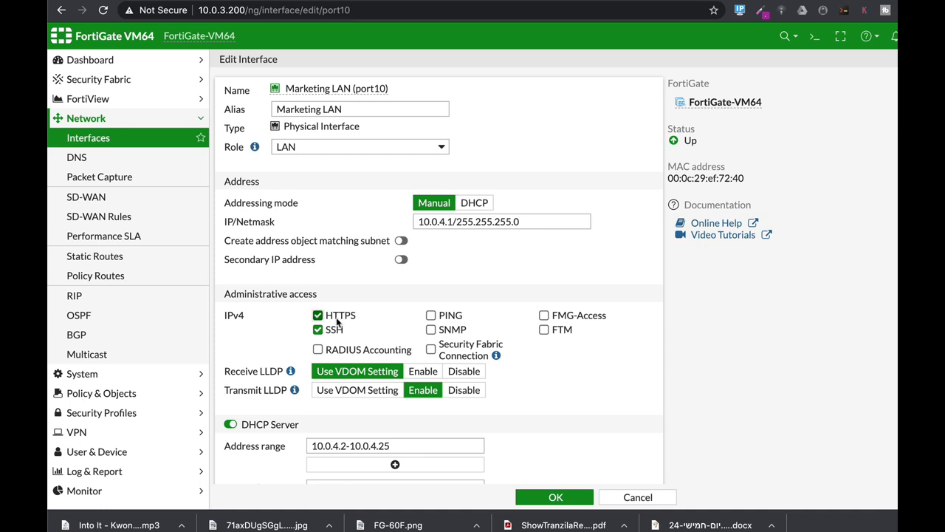
mouse_move(328, 348)
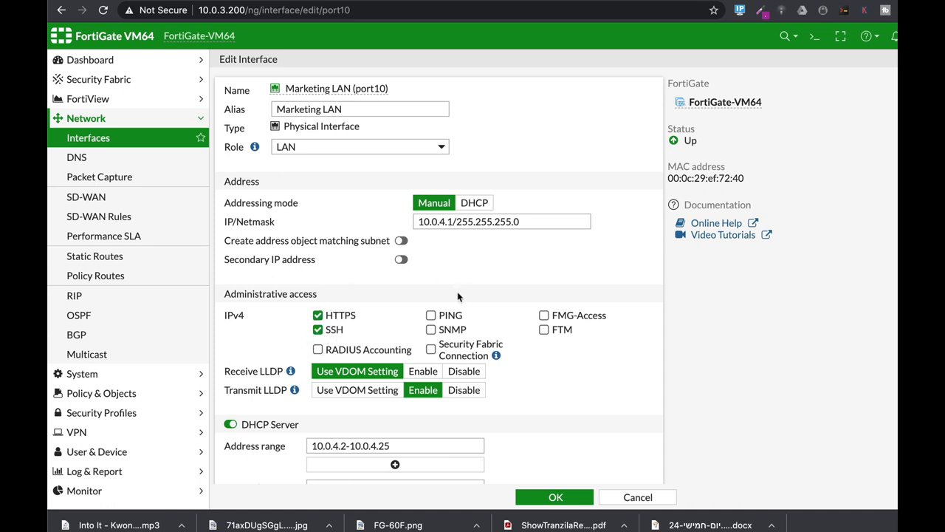
mouse_move(436, 292)
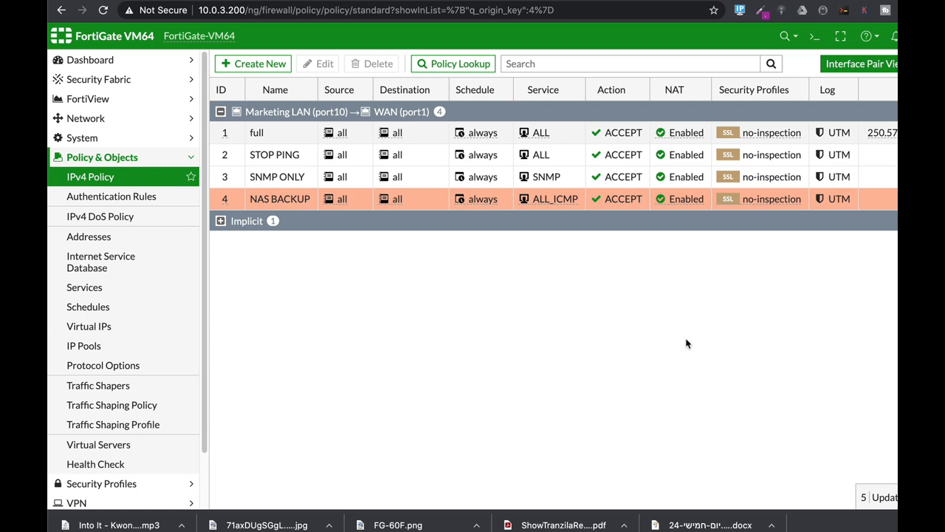
mouse_move(687, 341)
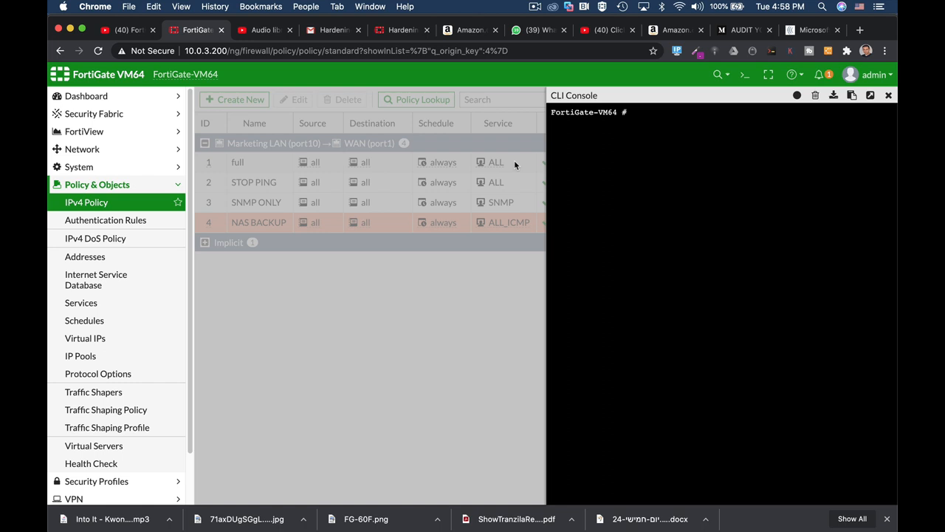
Start a config system global command in the fresh console
type("config s")
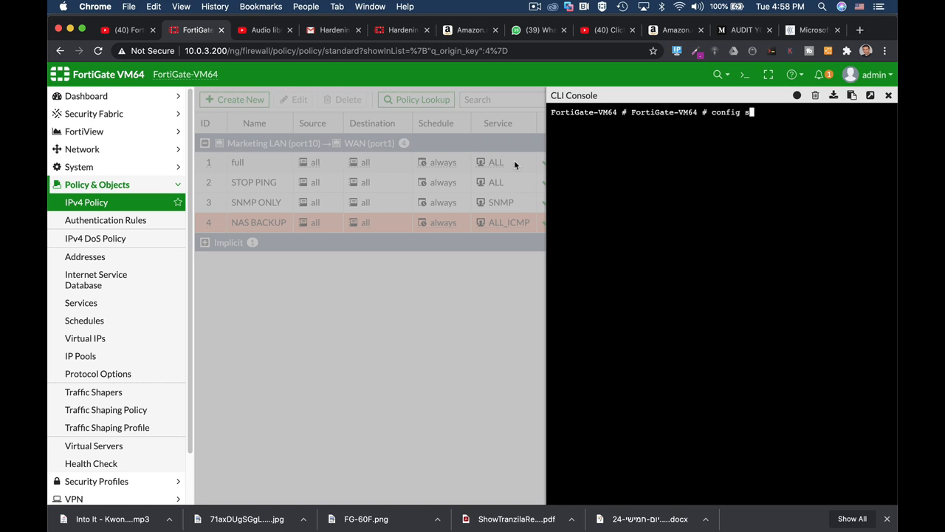
type("ystem g")
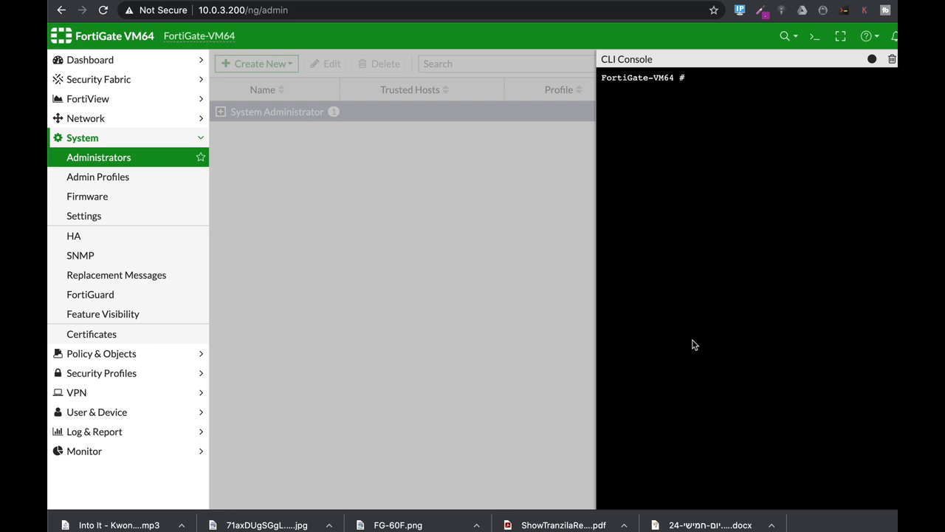
In config system global, set admin-lockout-duration to 300 seconds
type("co")
type("set admin-lockout-duration")
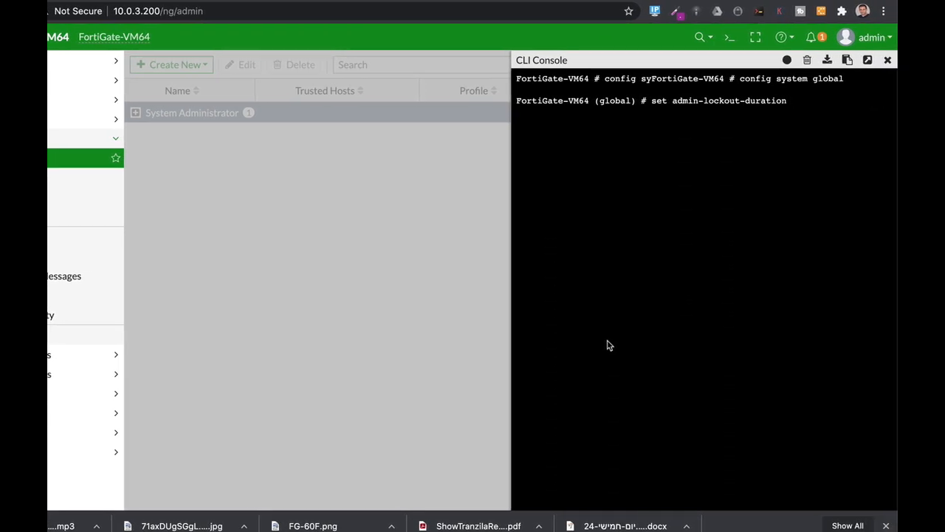
type("3")
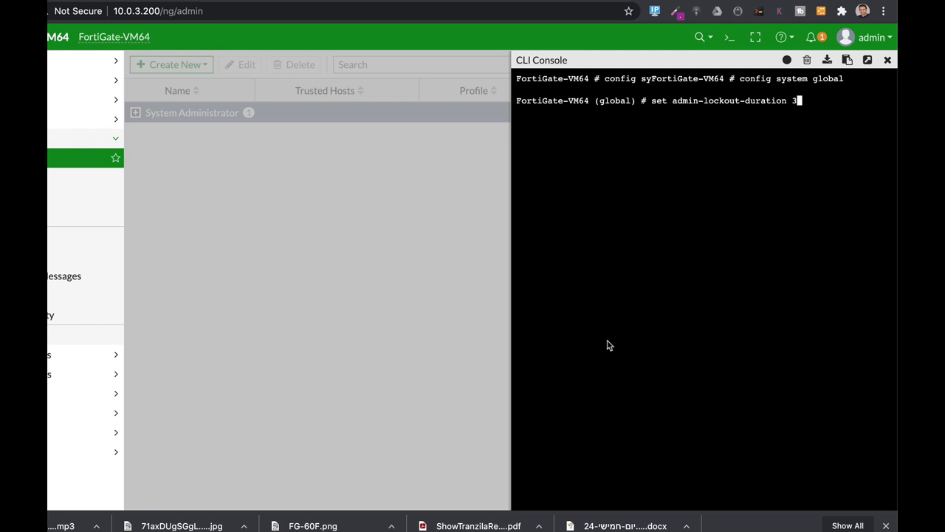
type("00")
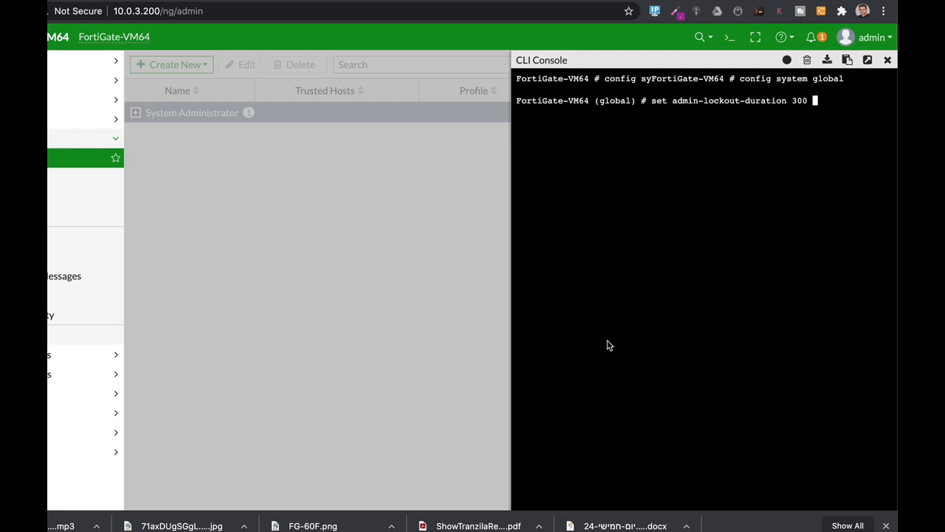
key("Enter")
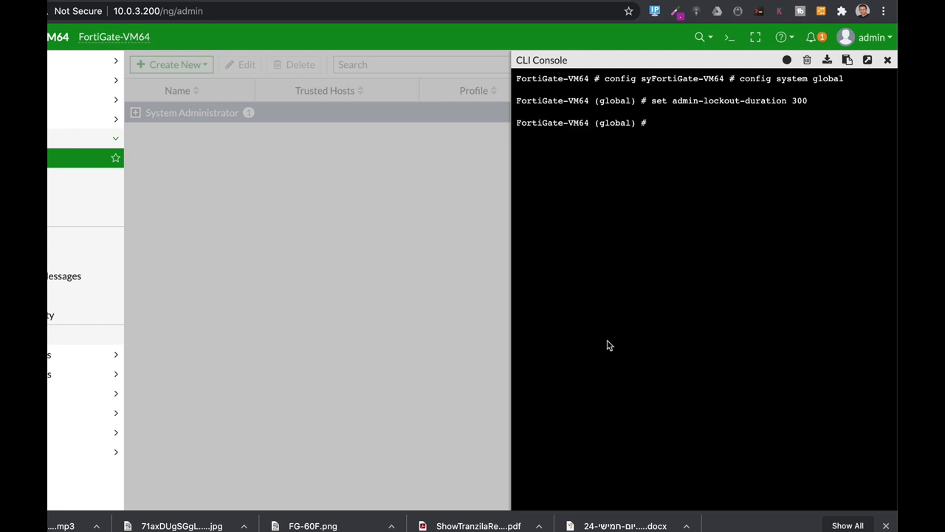
type("set ad")
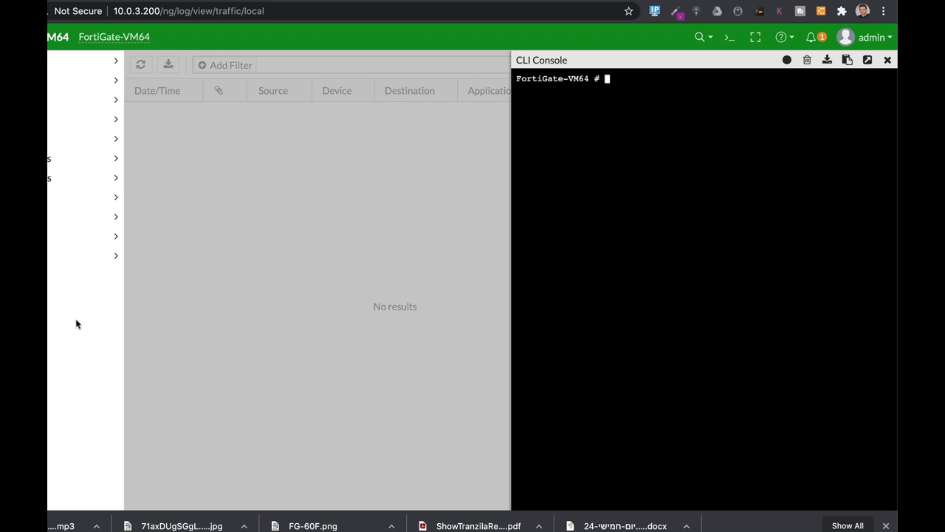
In config log disk setting, set max-log-file-size and maximum-log-age 30
type("con")
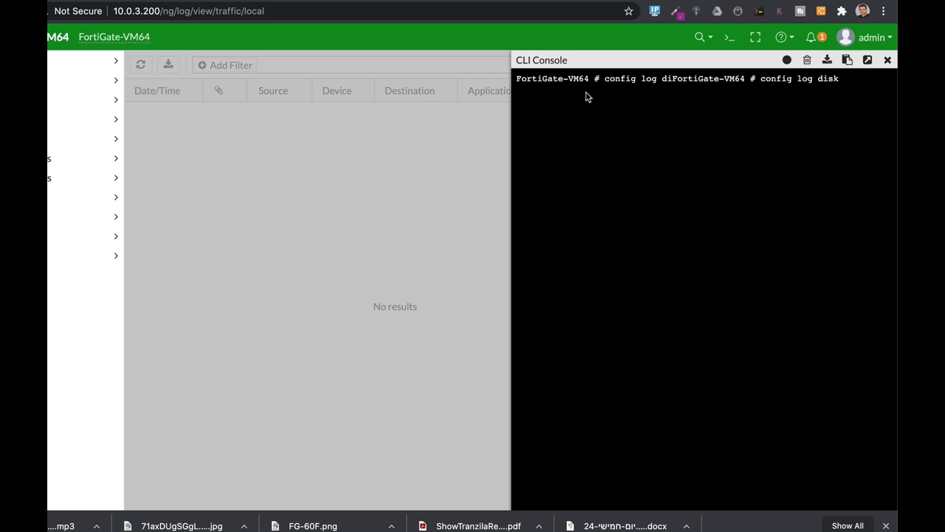
type("setting")
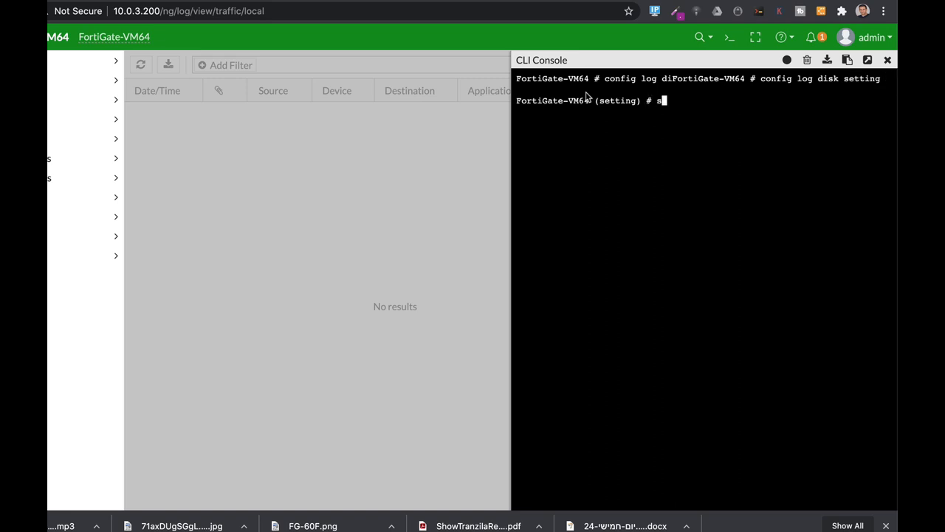
type("et max-log-file-size")
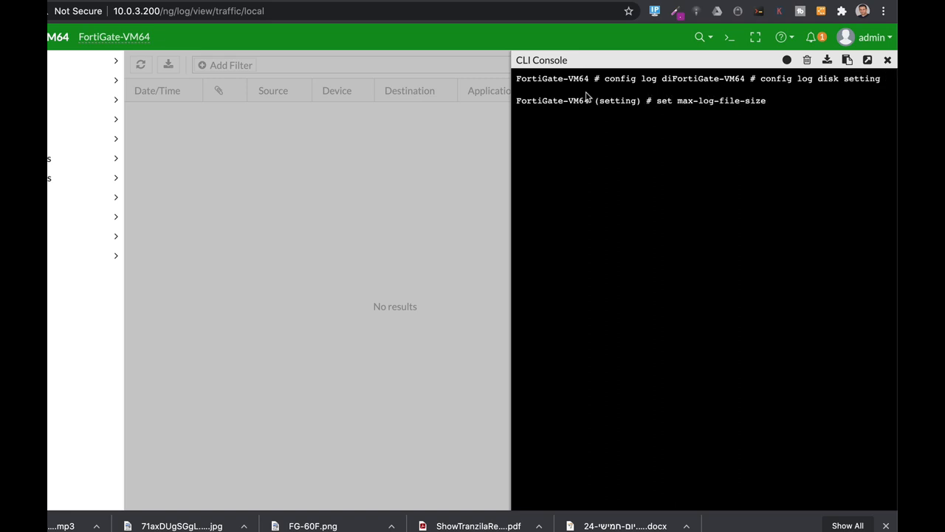
type("maximum-log-age")
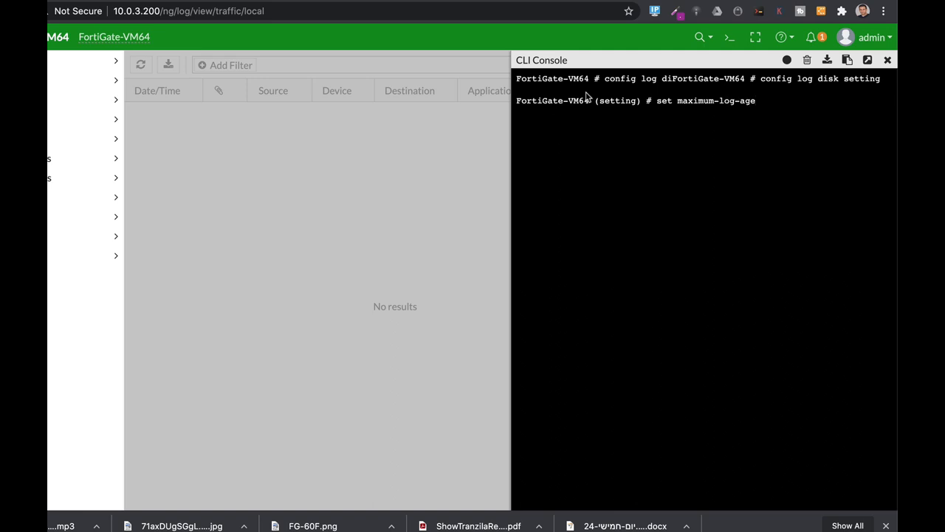
type("3")
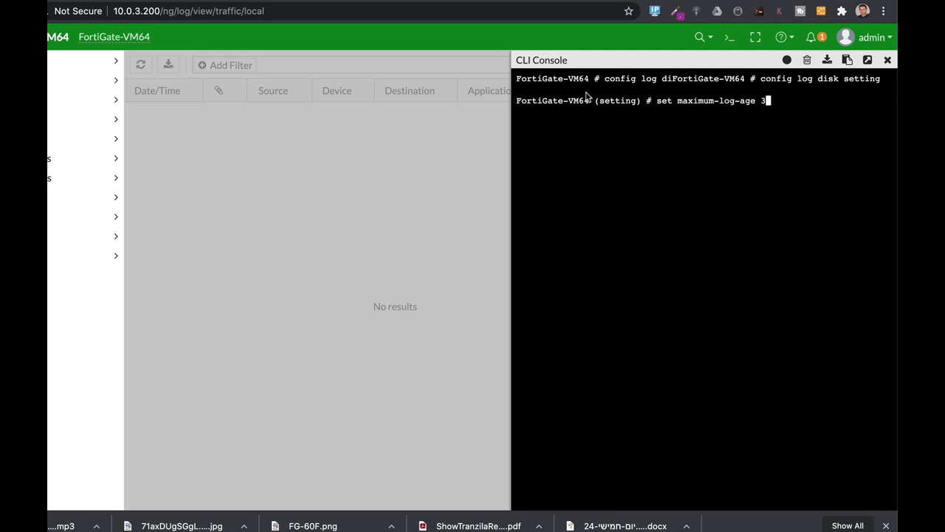
type("0")
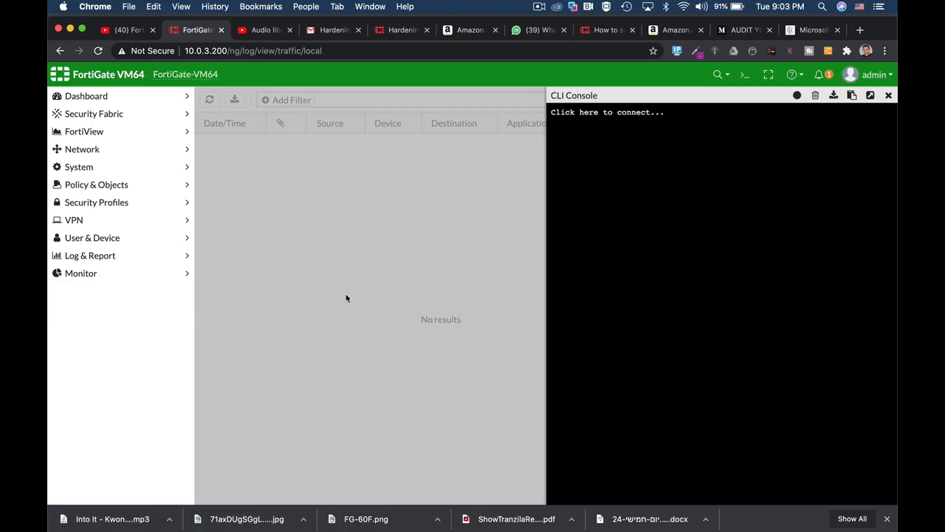
mouse_move(256, 245)
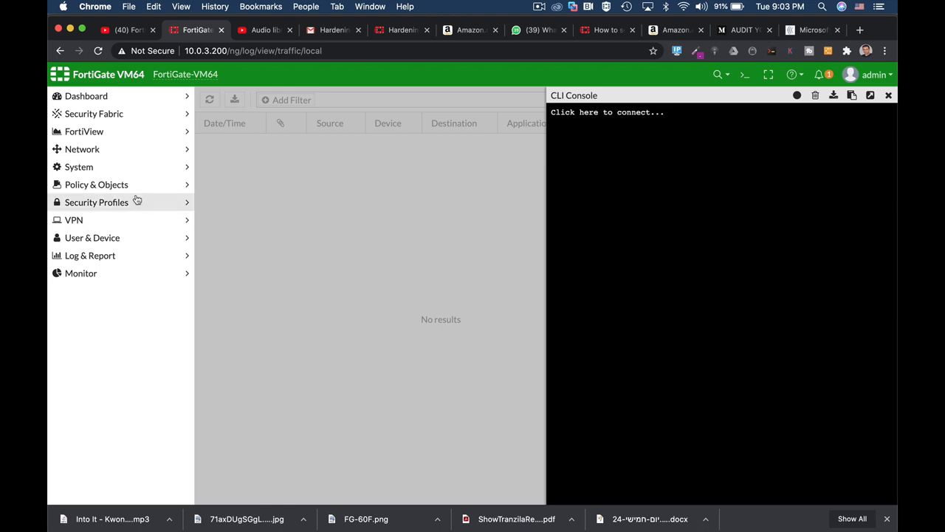
Show Network > Interfaces and inspect port2's interface settings
left_click(82, 148)
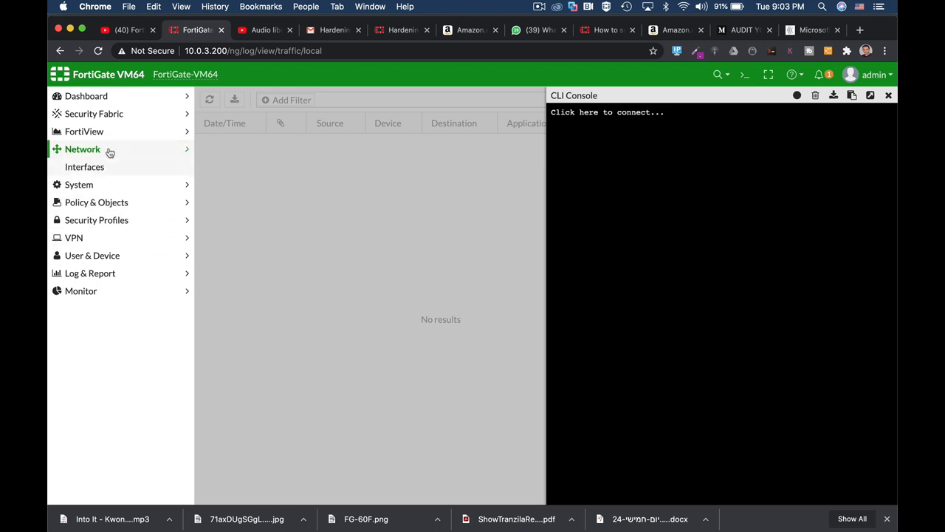
left_click(85, 165)
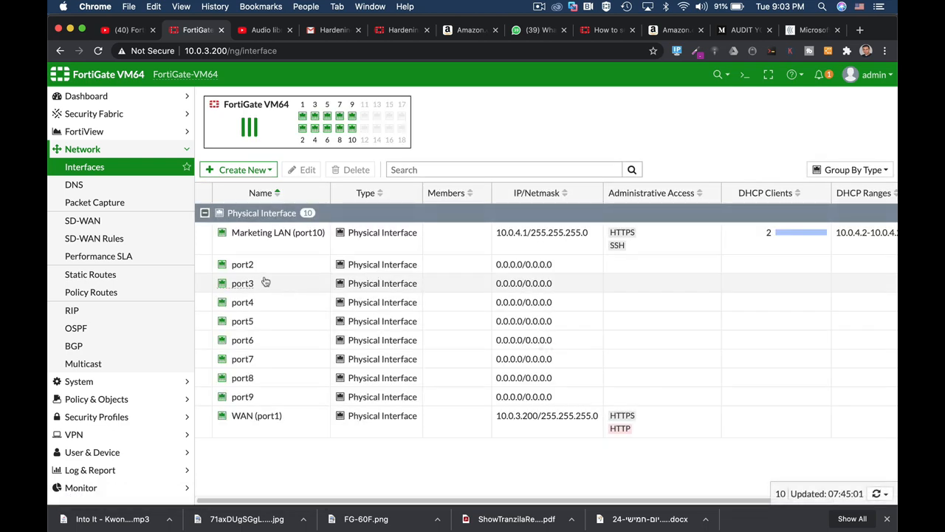
double_click(242, 263)
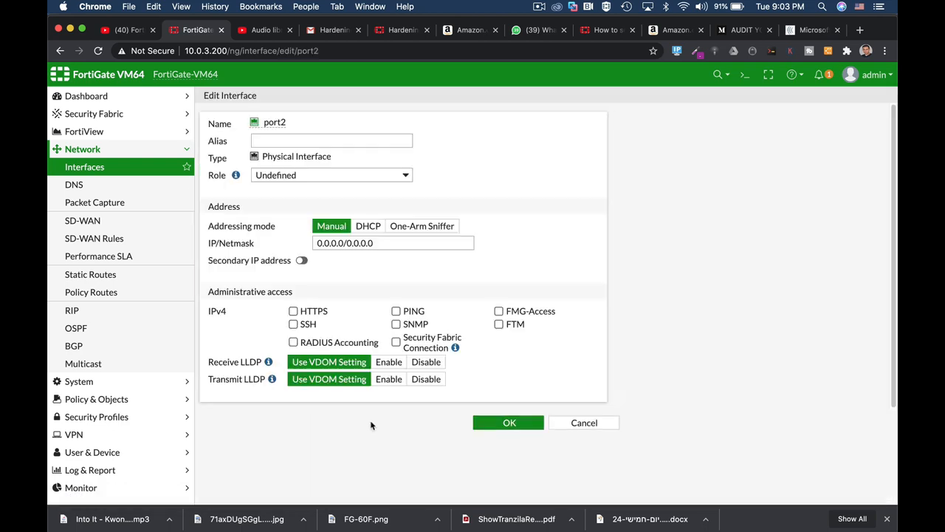
scroll("down", 3)
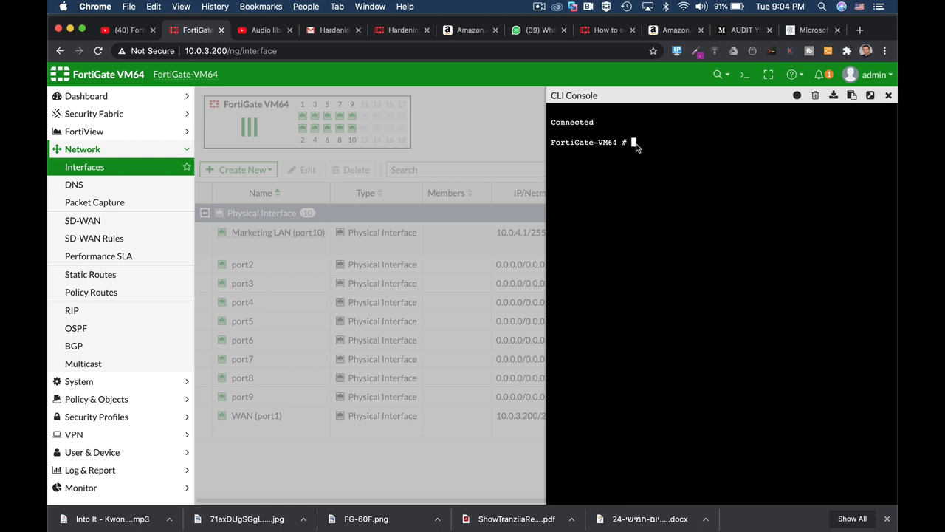
Edit port1 under system interface and unset dhcp-relay-service, arpforward and allowaccess
type("config system interfac")
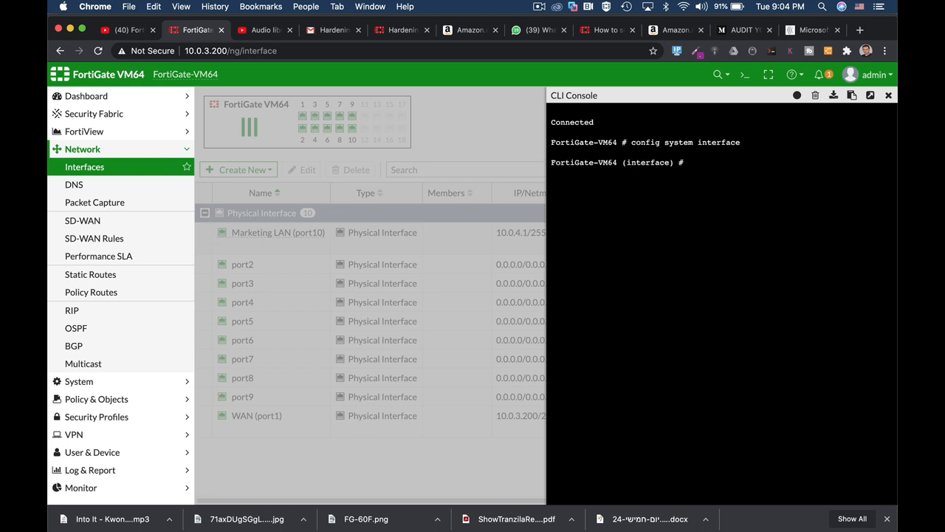
type("edit port1")
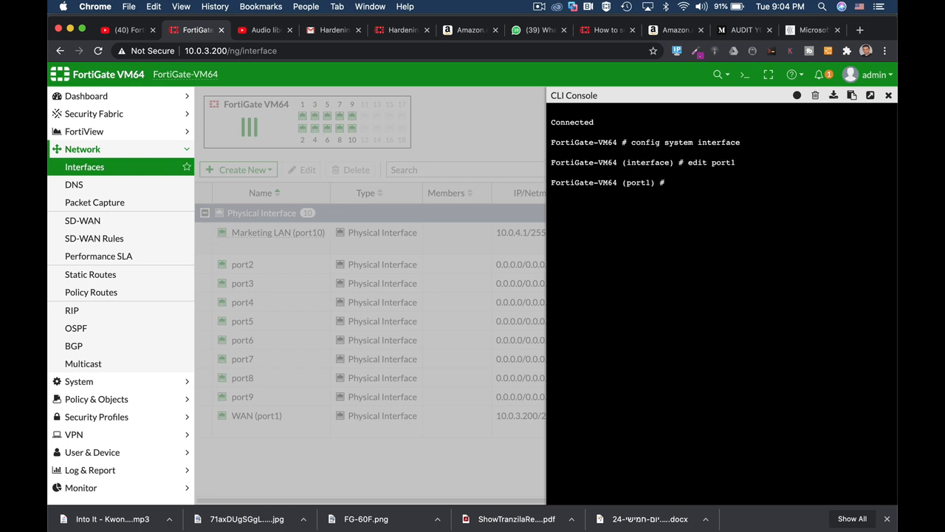
type("unset dhcp-relay-service")
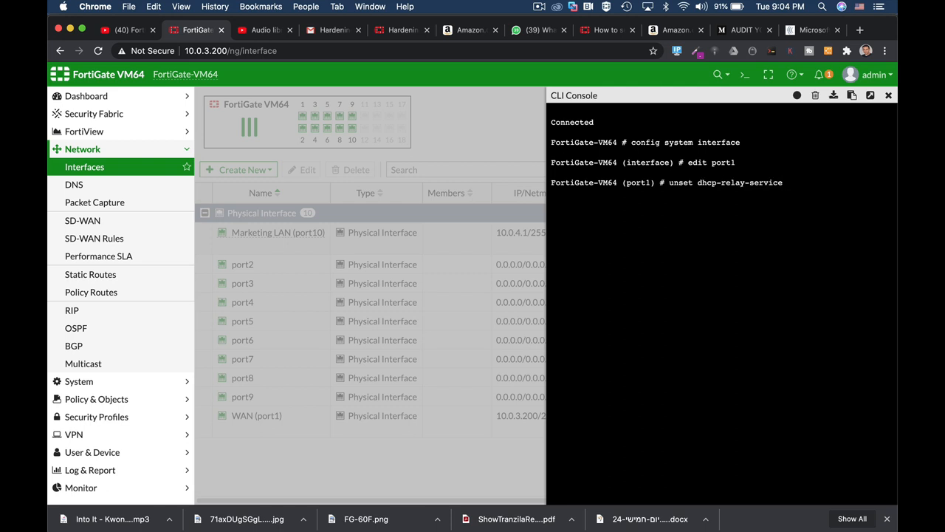
type("unset allowaccess")
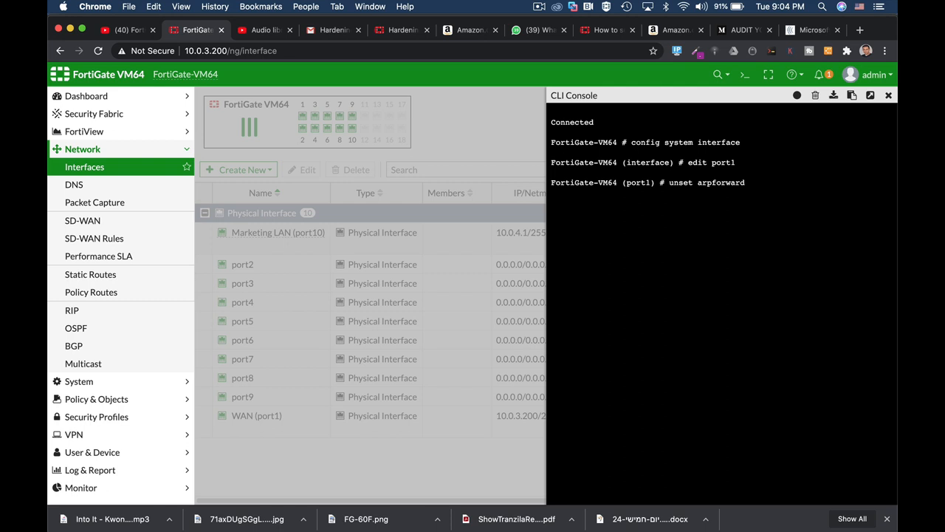
mouse_move(816, 95)
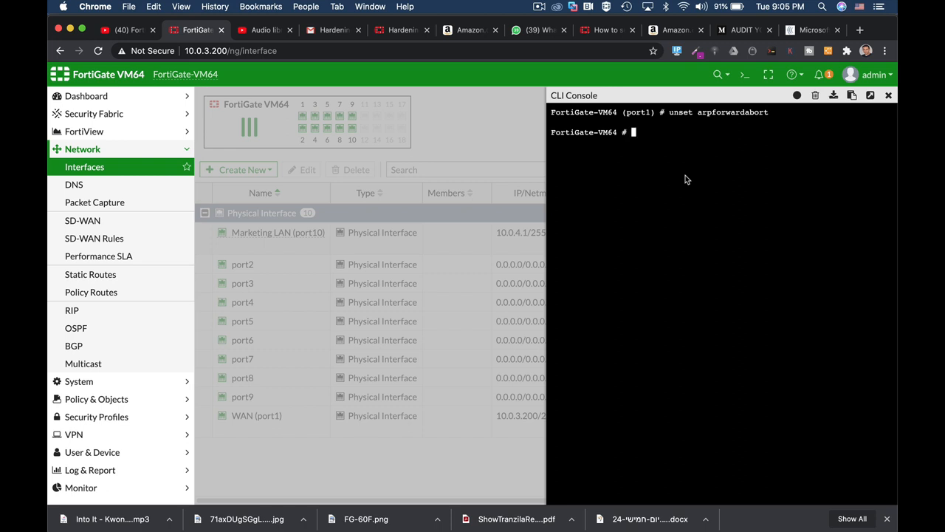
Enter config system global and set admin-maintainer disable to turn off the maintainer account
type("config system glo")
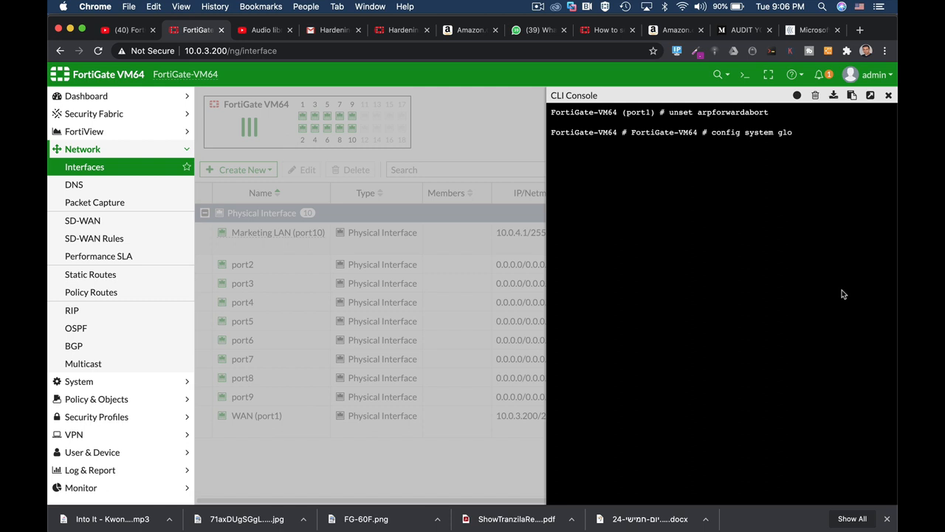
type("set admin-maintainer")
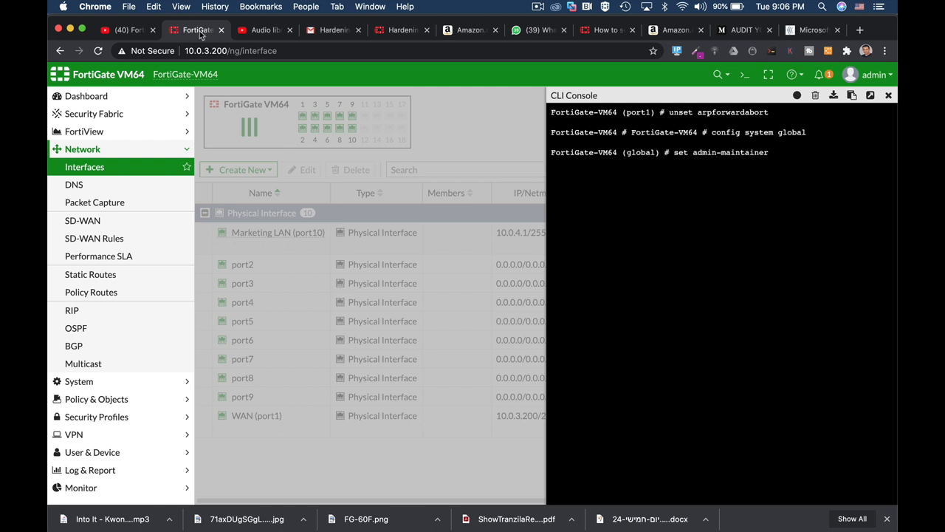
type("disable")
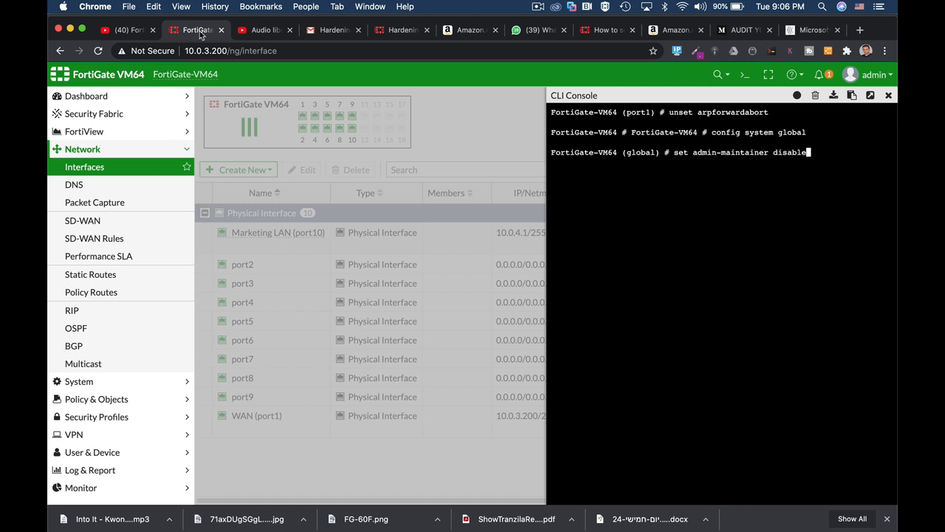